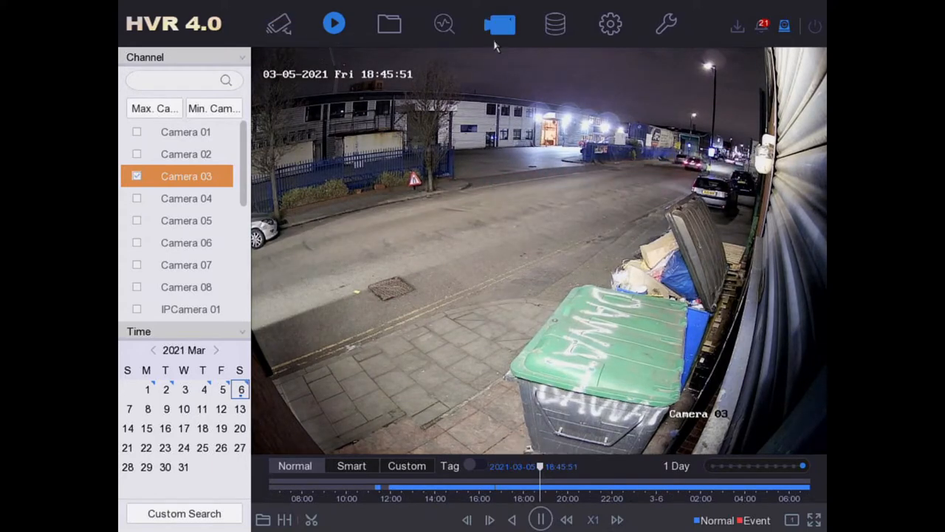
{"action": "mouse_move", "coordinate": [555, 23]}
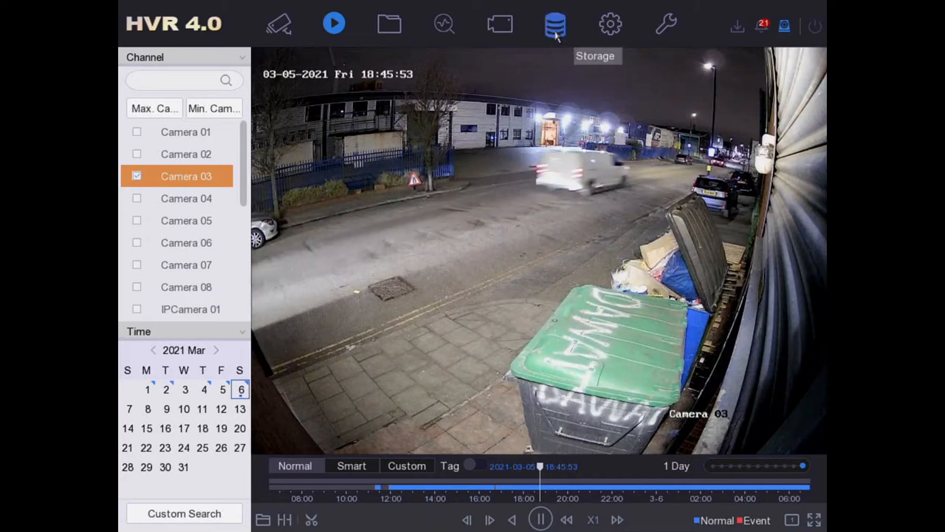
Leave Camera 03 playback and show the Storage settings with Camera 01's continuous recording schedule
{"action": "left_click", "coordinate": [555, 24]}
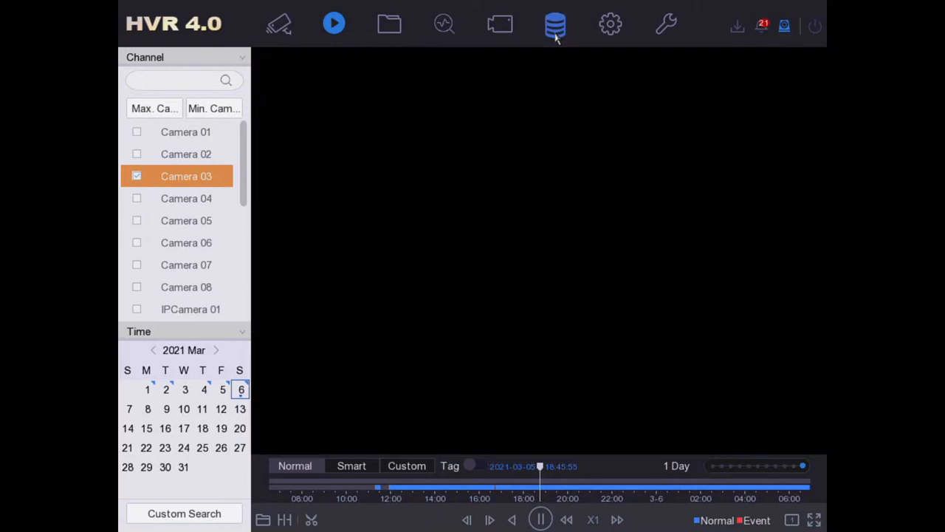
{"action": "left_click", "coordinate": [555, 23]}
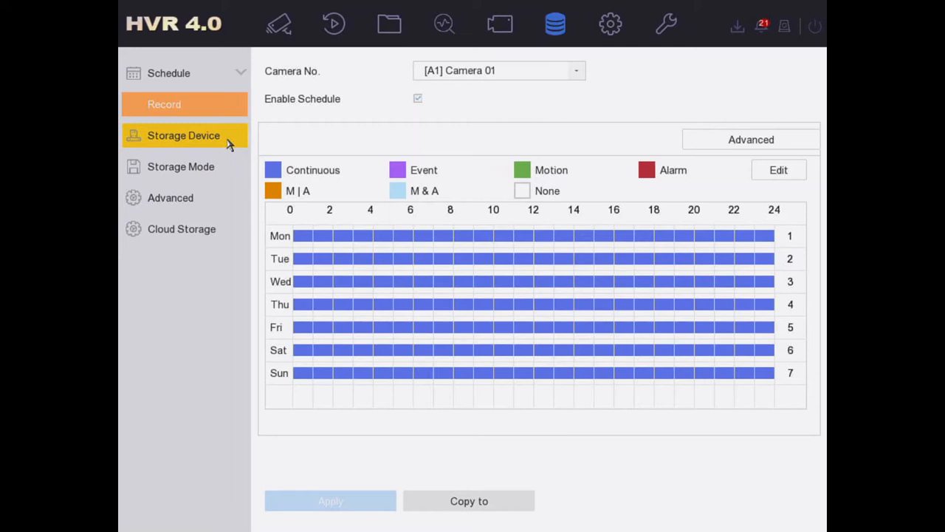
Show the Storage Device list: one local 2794.52 GB disk, Normal status, 2634.00 GB free
{"action": "left_click", "coordinate": [183, 136]}
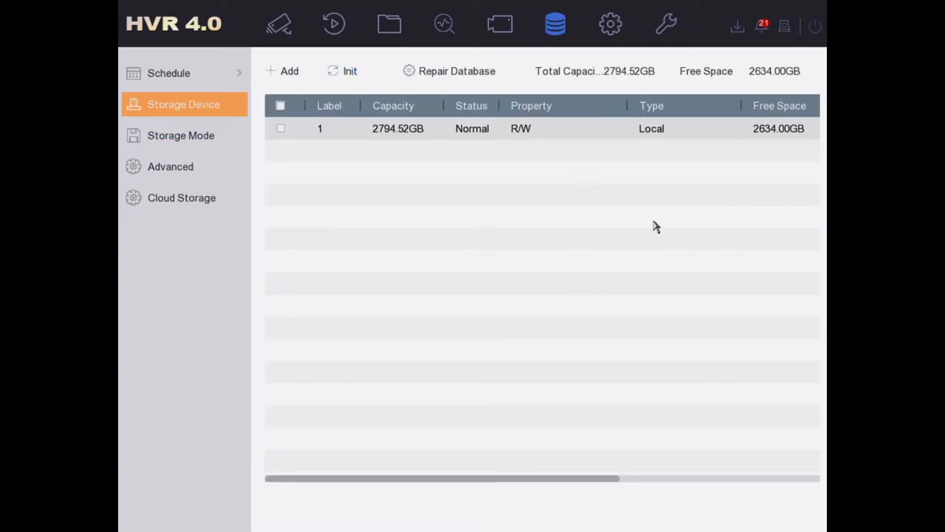
{"action": "mouse_move", "coordinate": [554, 184]}
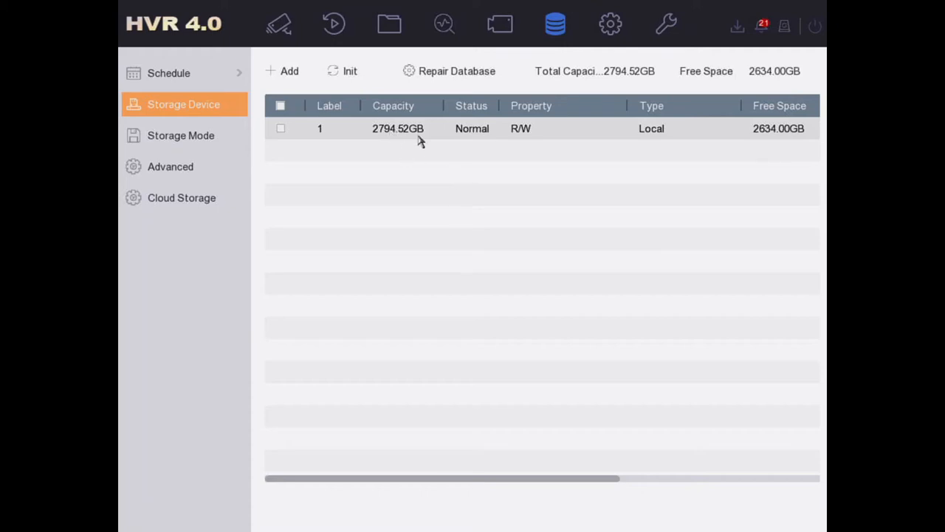
{"action": "mouse_move", "coordinate": [475, 133]}
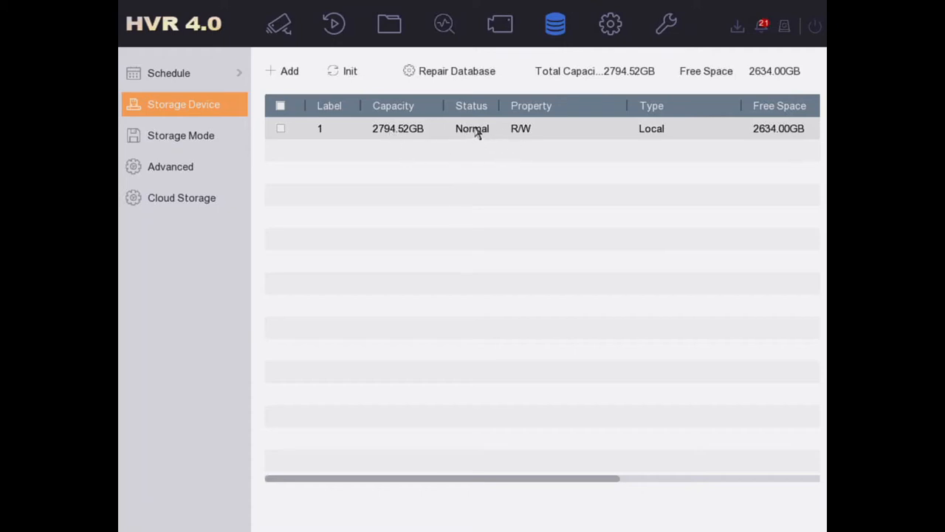
{"action": "mouse_move", "coordinate": [534, 142]}
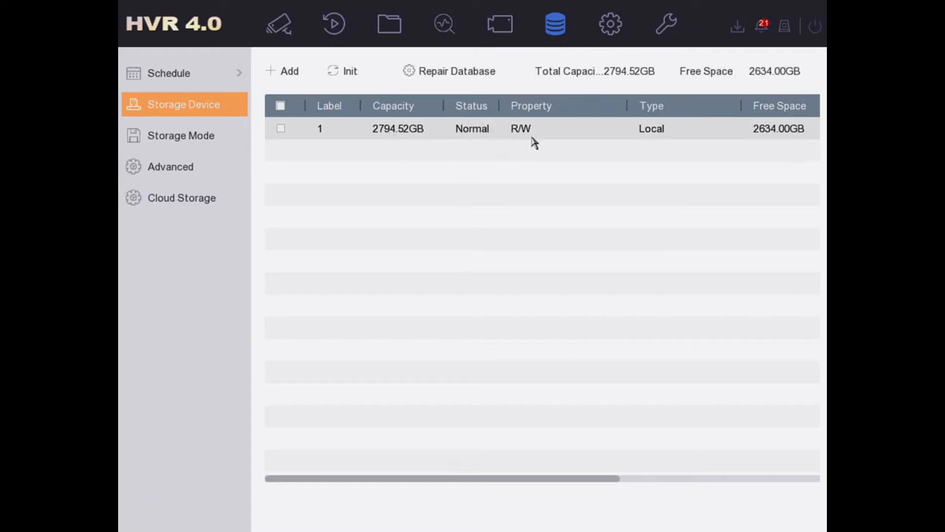
{"action": "mouse_move", "coordinate": [544, 145]}
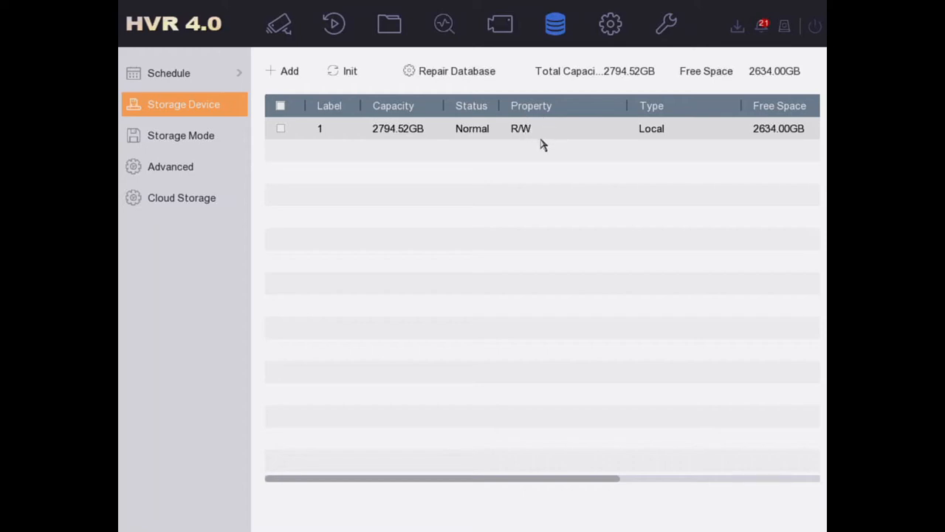
{"action": "mouse_move", "coordinate": [546, 158]}
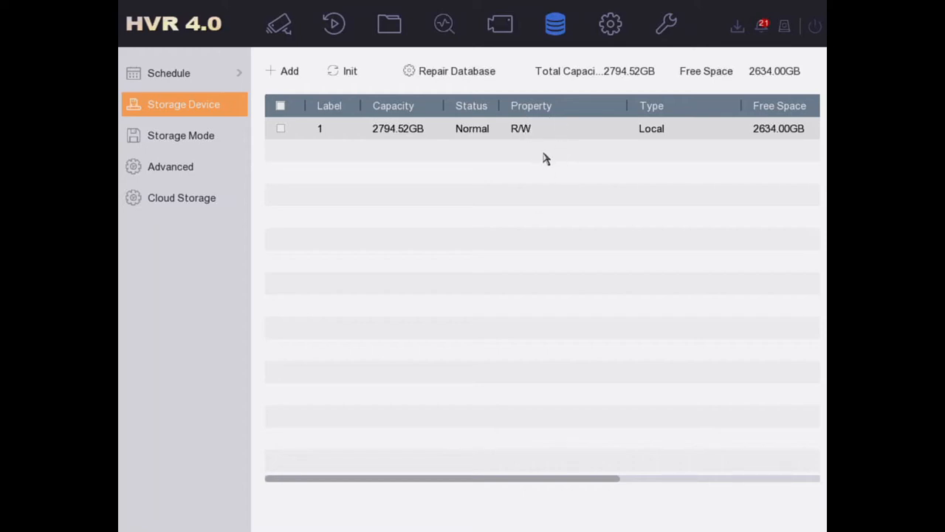
{"action": "mouse_move", "coordinate": [535, 145]}
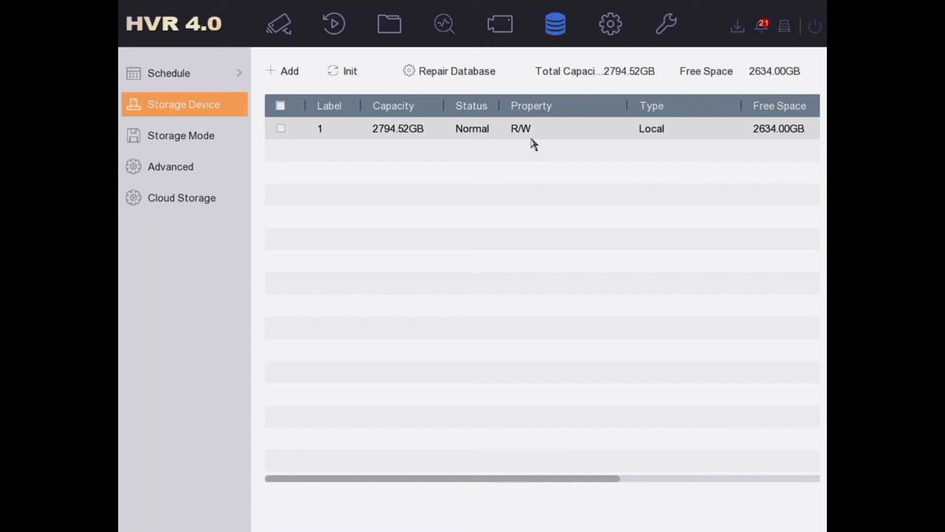
{"action": "mouse_move", "coordinate": [163, 343]}
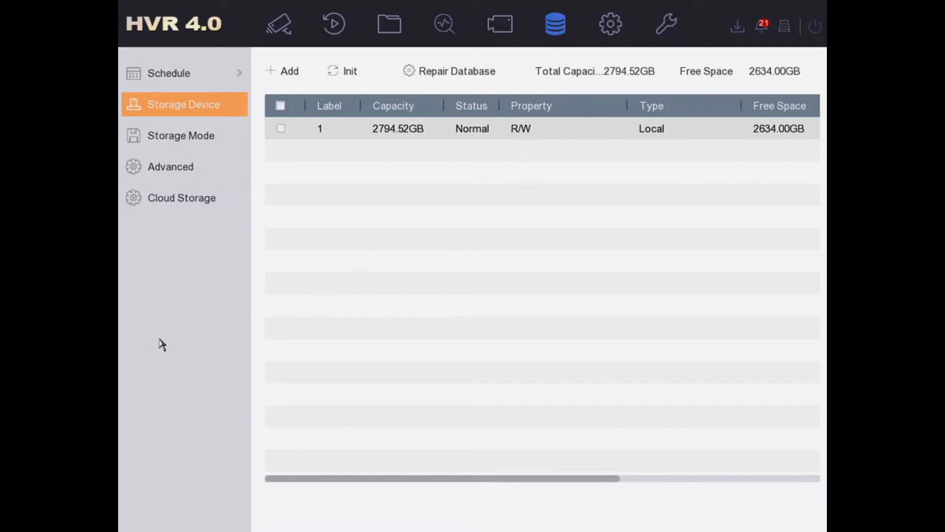
{"action": "mouse_move", "coordinate": [443, 228]}
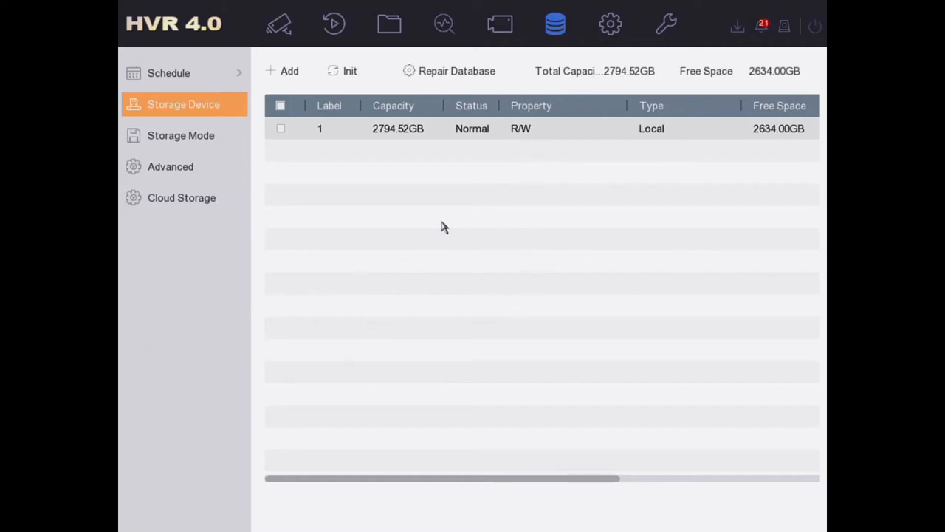
{"action": "mouse_move", "coordinate": [619, 201]}
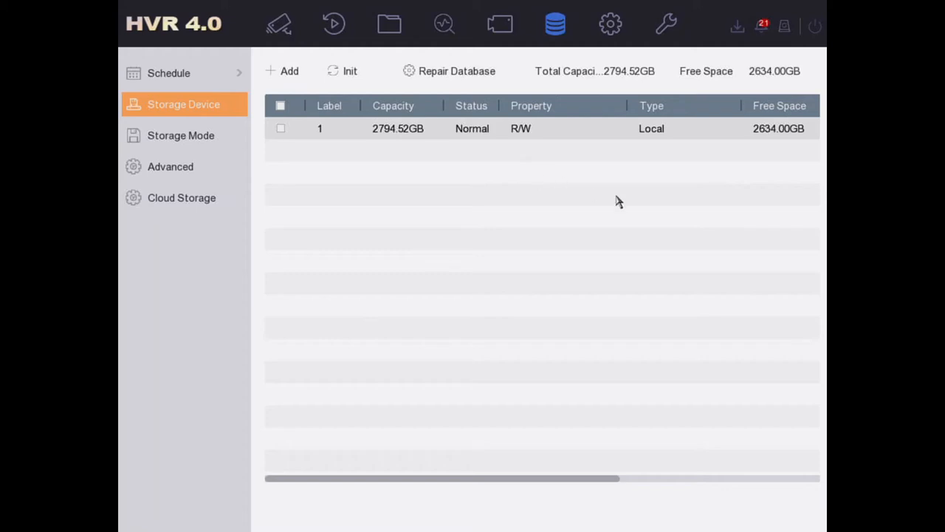
{"action": "mouse_move", "coordinate": [773, 141]}
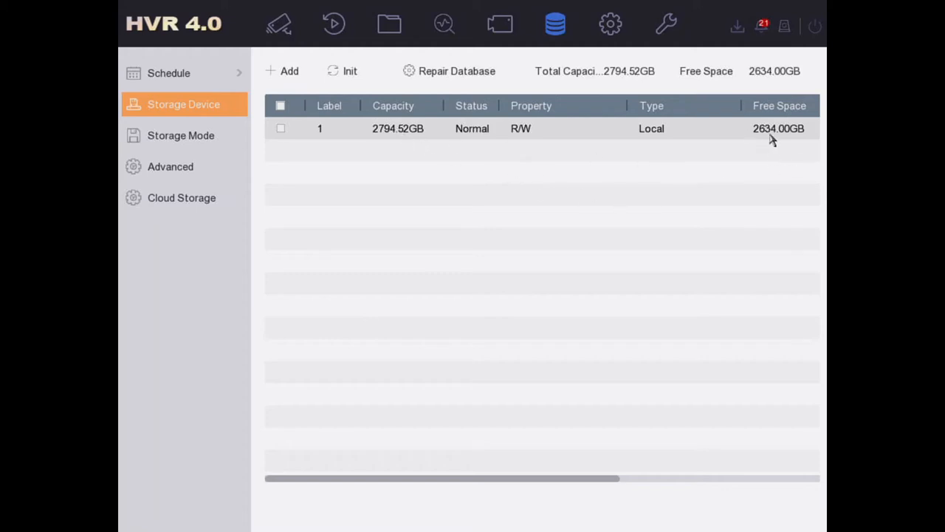
{"action": "mouse_move", "coordinate": [541, 169]}
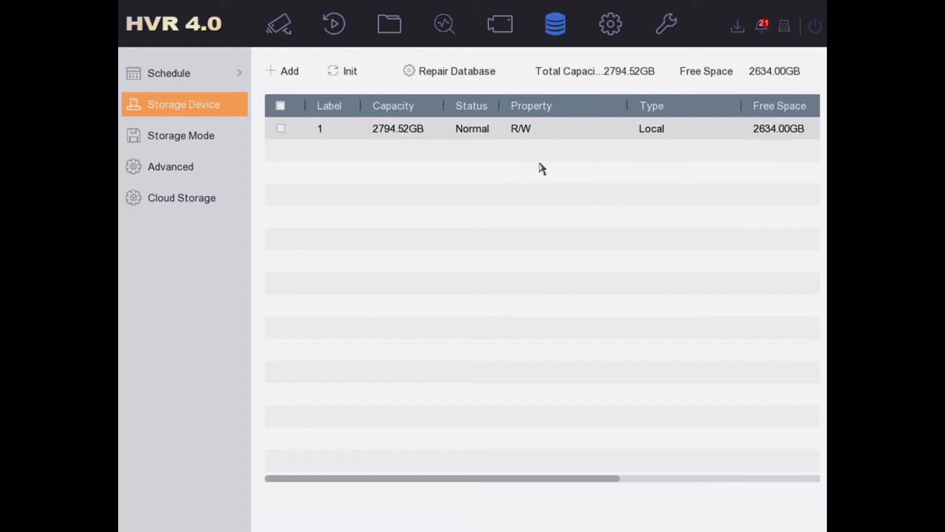
Select HDD 1, start Init and confirm the erase warning to initialize the 2794.52 GB disk
{"action": "left_click", "coordinate": [281, 127]}
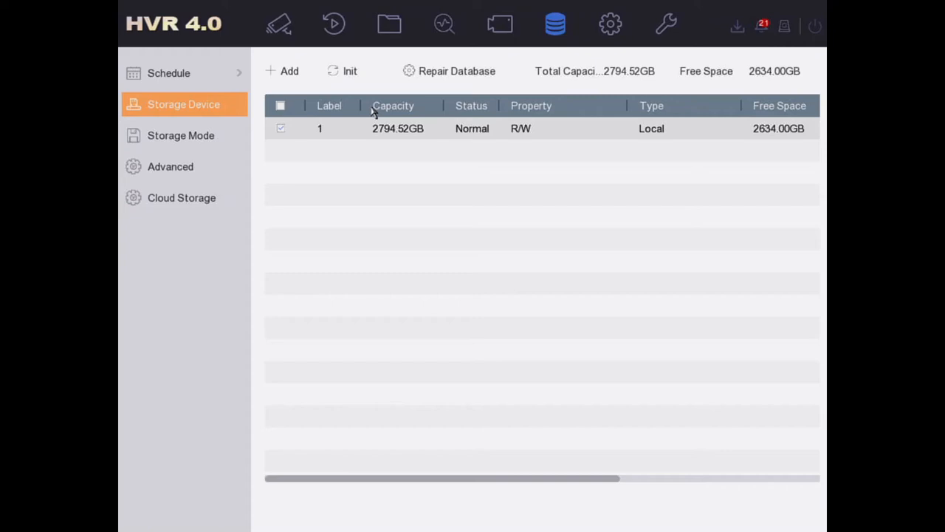
{"action": "mouse_move", "coordinate": [345, 77]}
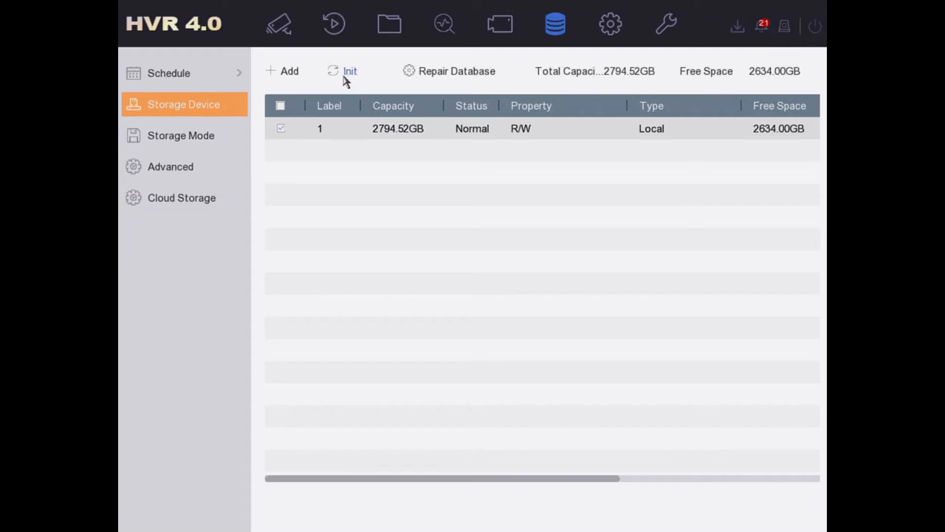
{"action": "left_click", "coordinate": [349, 71]}
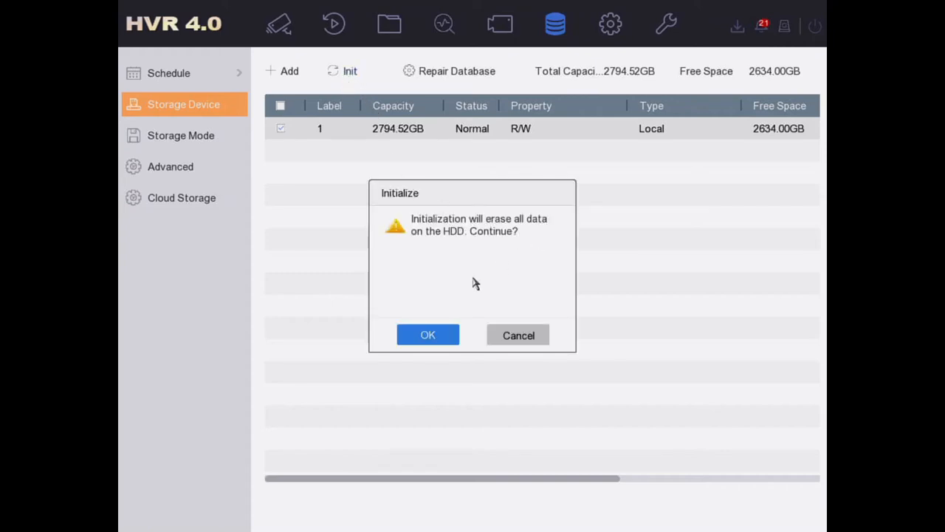
{"action": "mouse_move", "coordinate": [443, 293]}
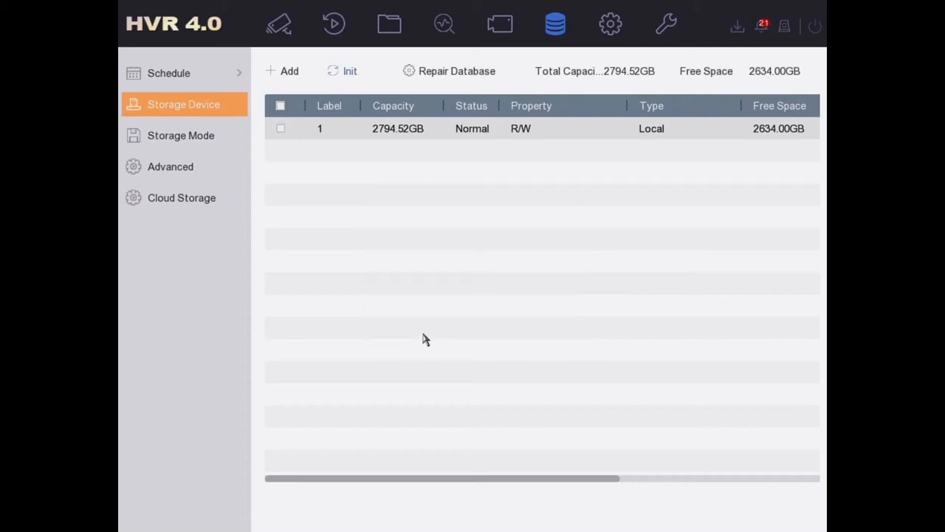
{"action": "left_click", "coordinate": [343, 71]}
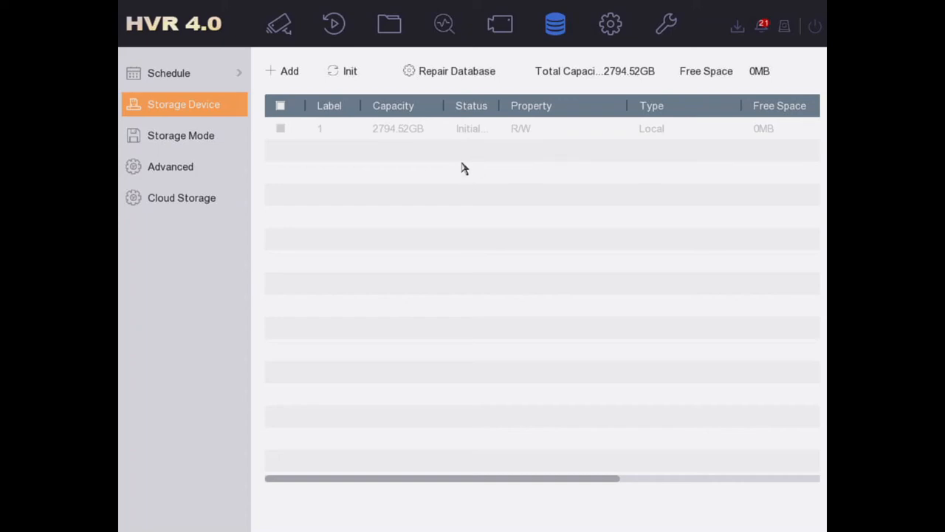
{"action": "mouse_move", "coordinate": [469, 149]}
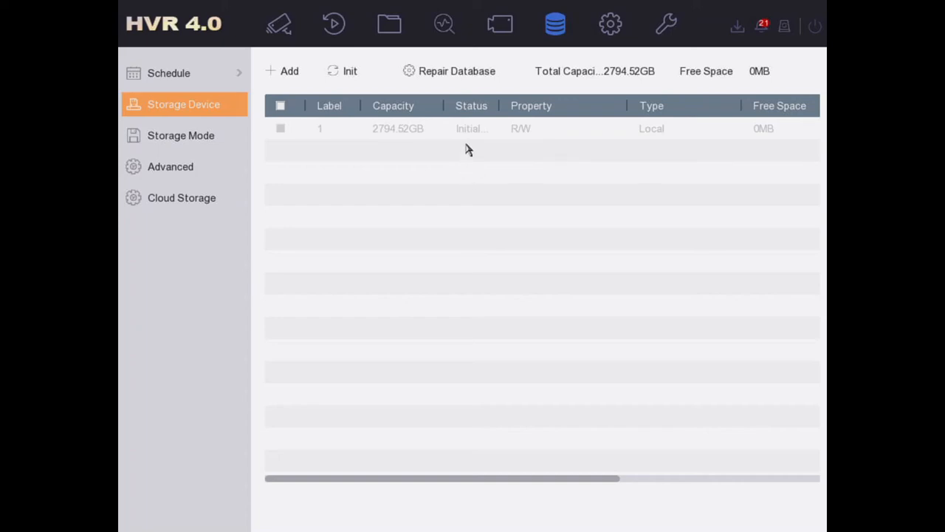
{"action": "mouse_move", "coordinate": [473, 133]}
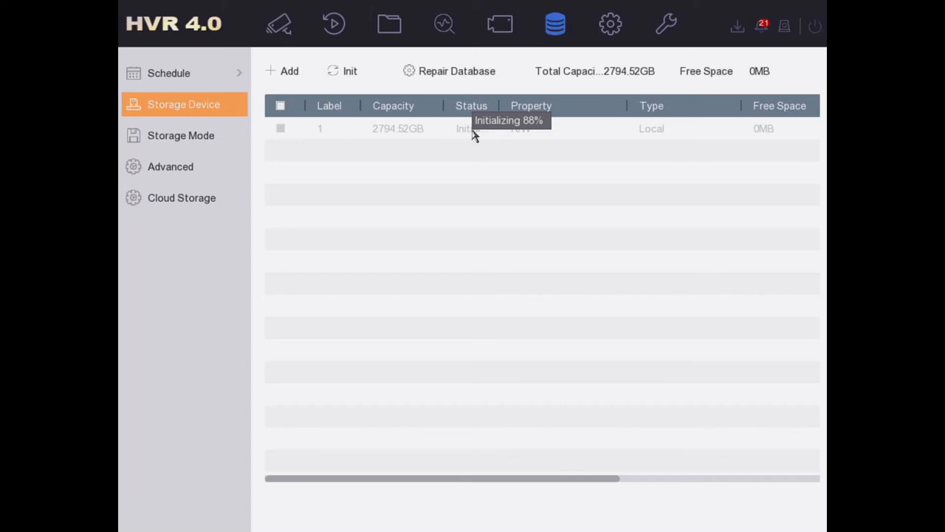
{"action": "mouse_move", "coordinate": [506, 184]}
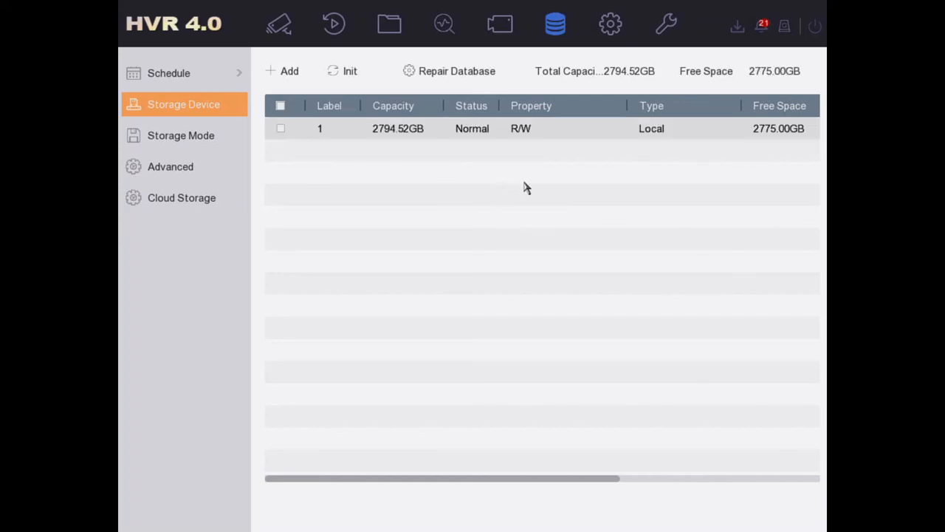
{"action": "mouse_move", "coordinate": [795, 136]}
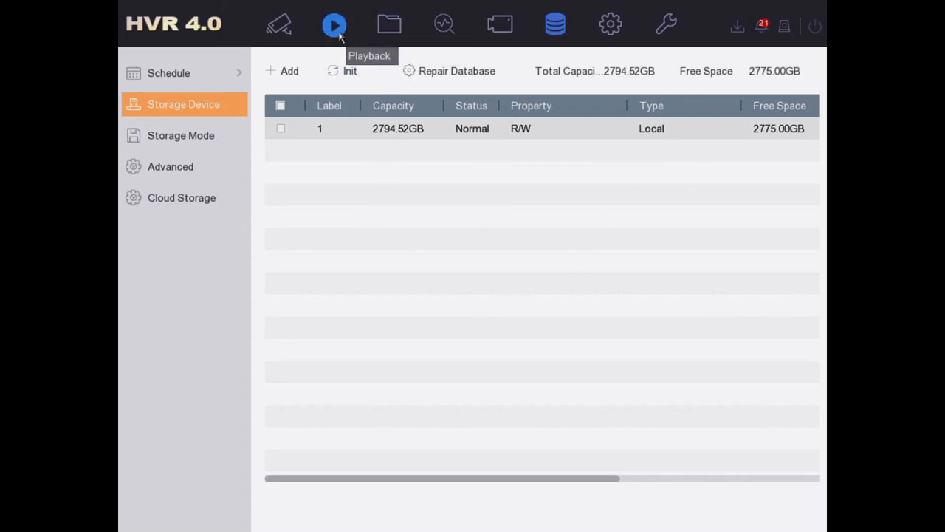
Return to Camera 03 playback for 6 March 2021, now showing no recorded picture
{"action": "left_click", "coordinate": [334, 24]}
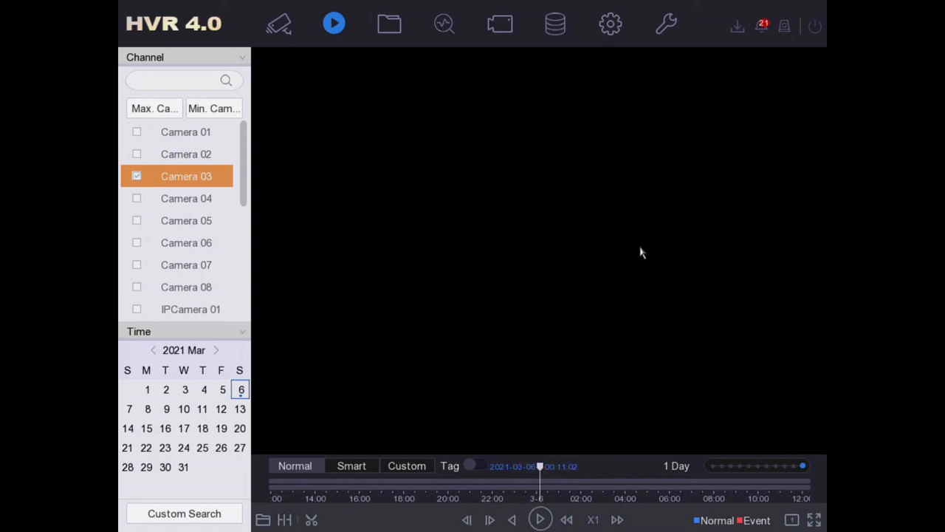
{"action": "mouse_move", "coordinate": [279, 343]}
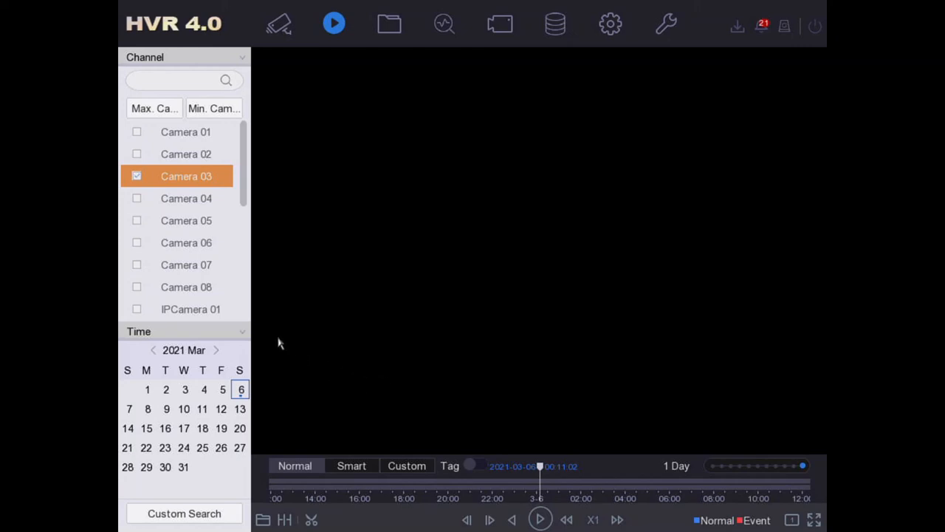